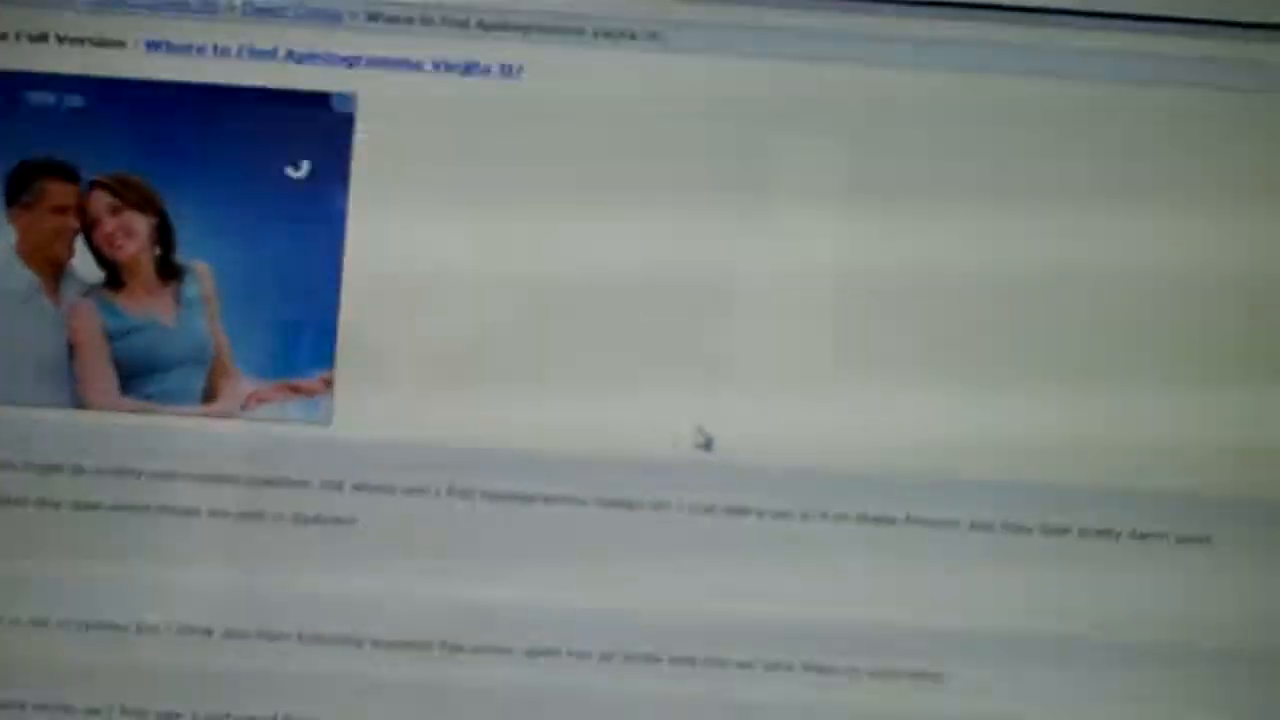
scroll(down, 3)
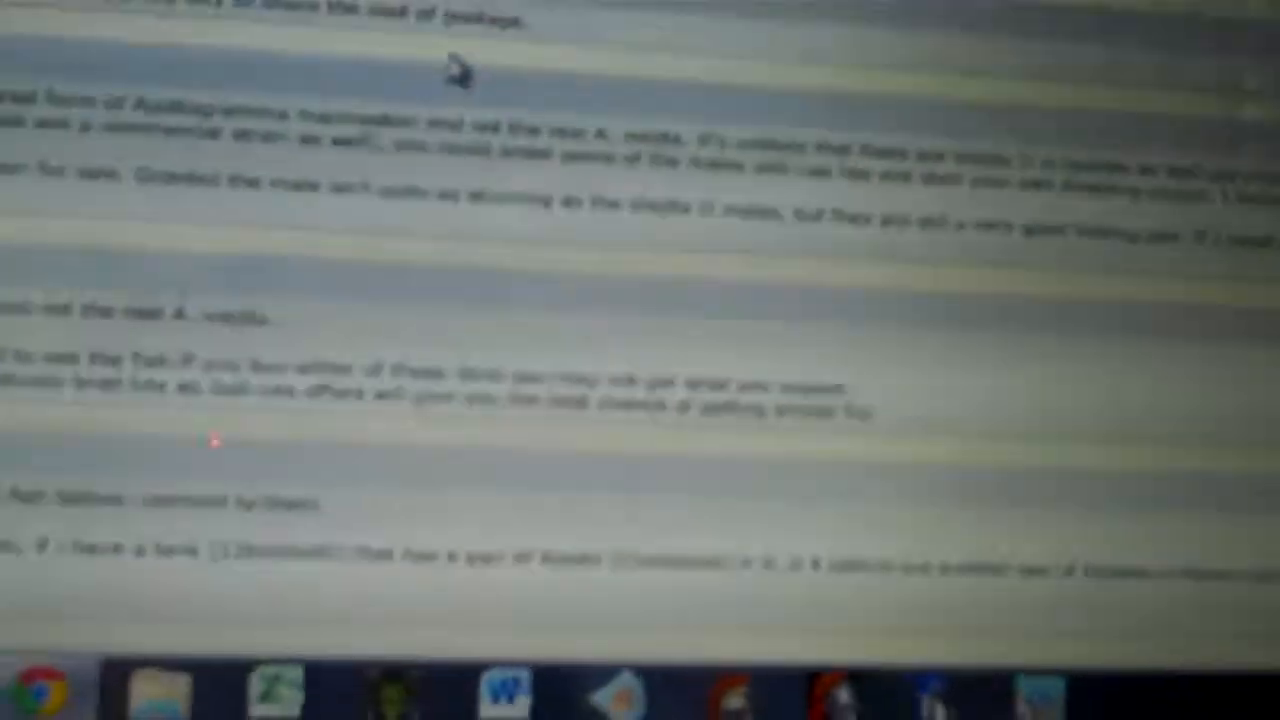
scroll(down, 3)
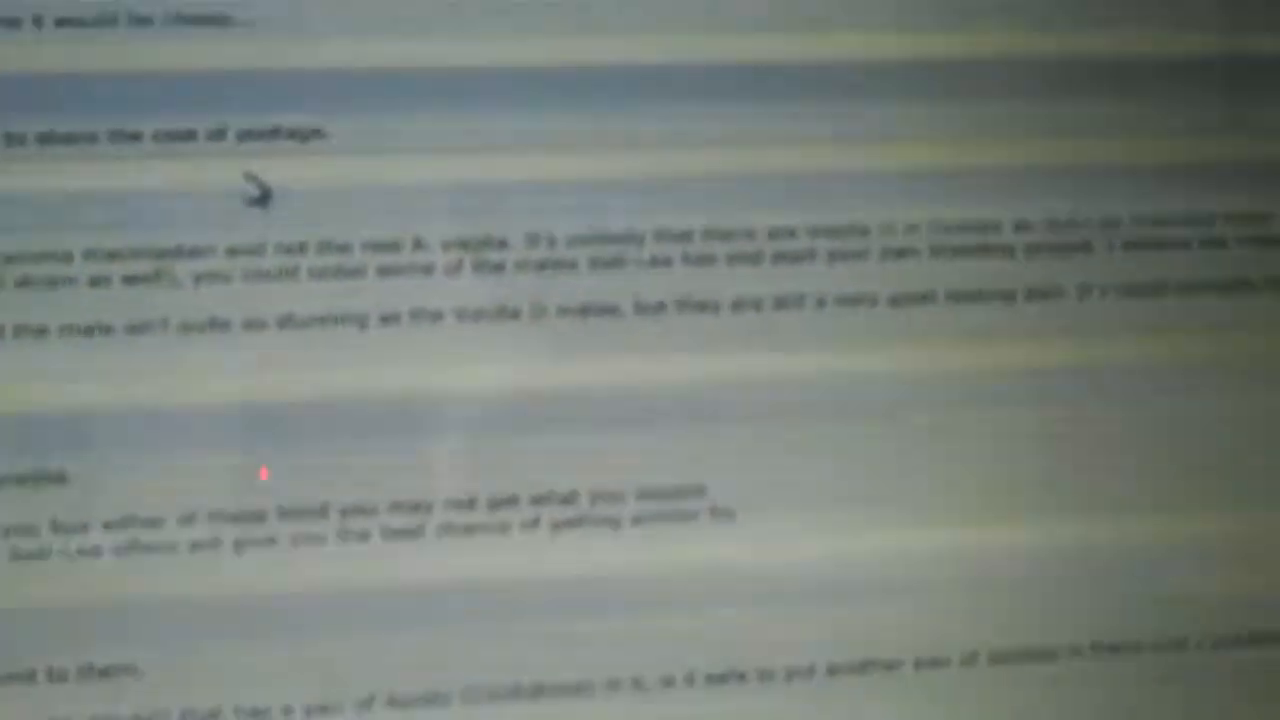
scroll(down, 3)
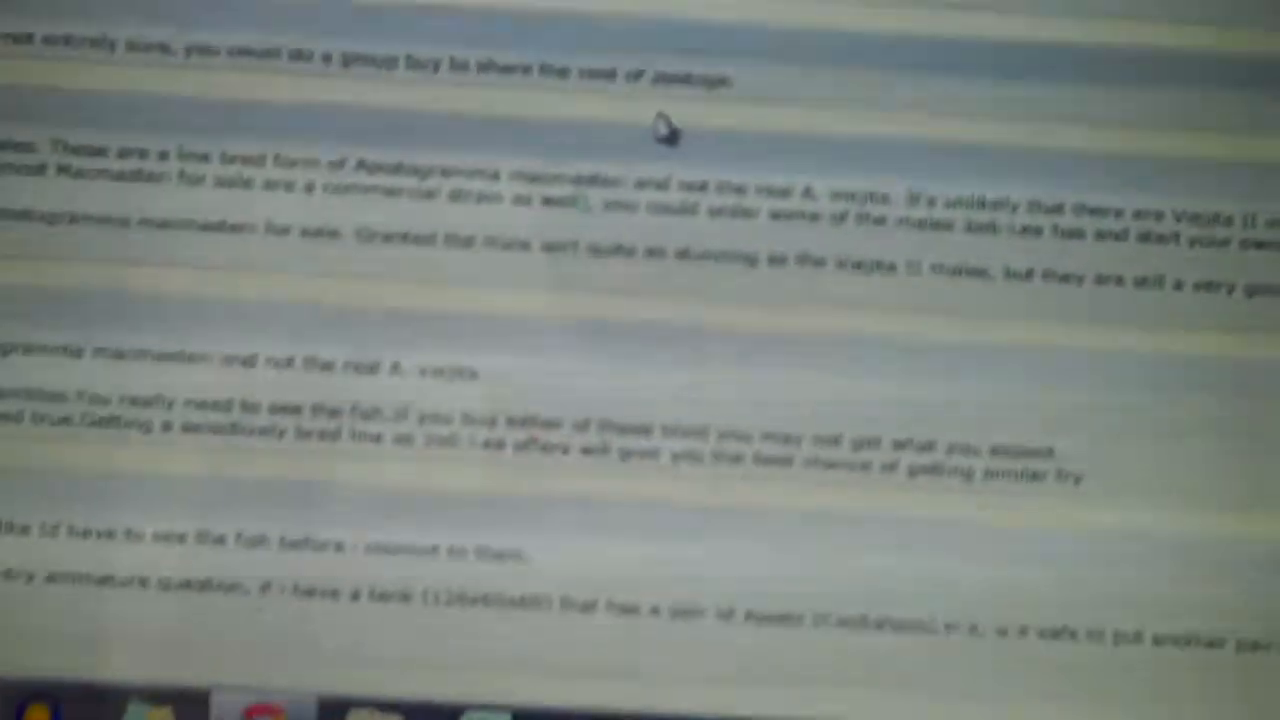